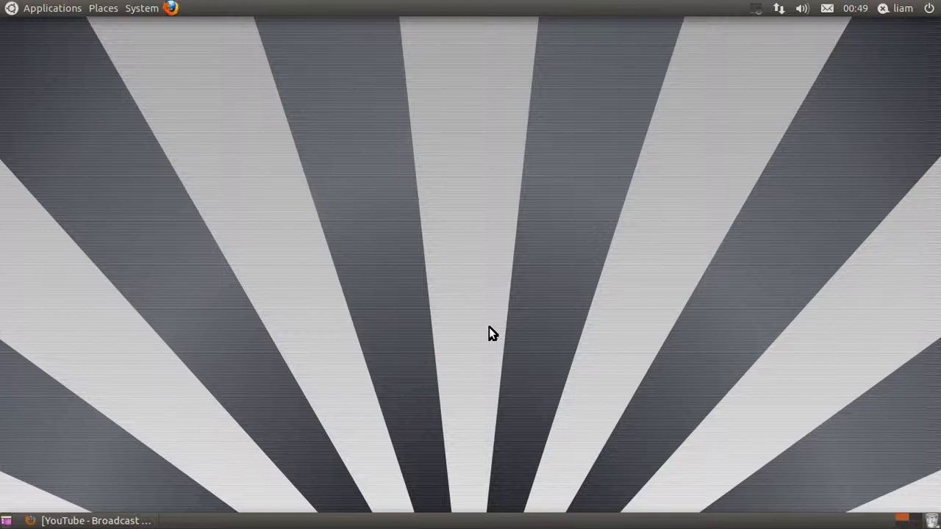
{"action": "mouse_move", "coordinate": [512, 6]}
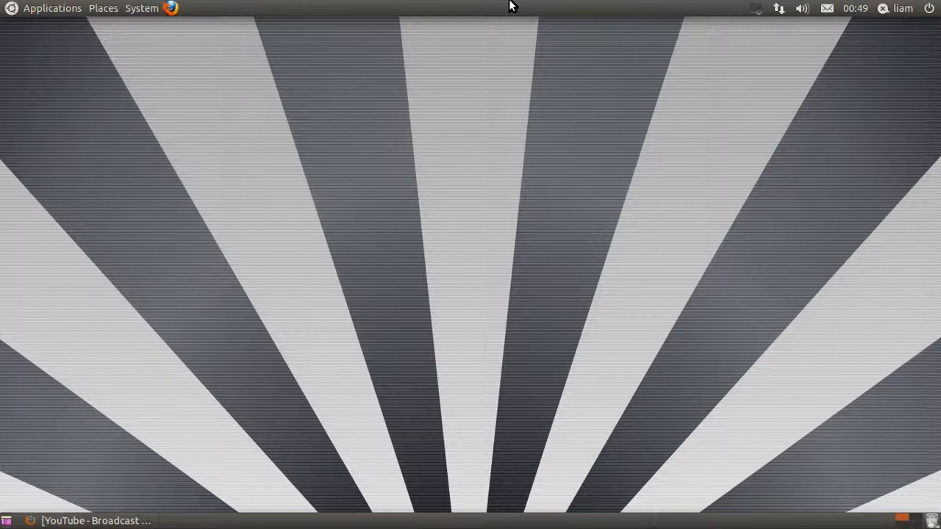
Step: Open the Add to Panel item list from the top panel and scroll down through it
{"action": "right_click", "coordinate": [512, 8]}
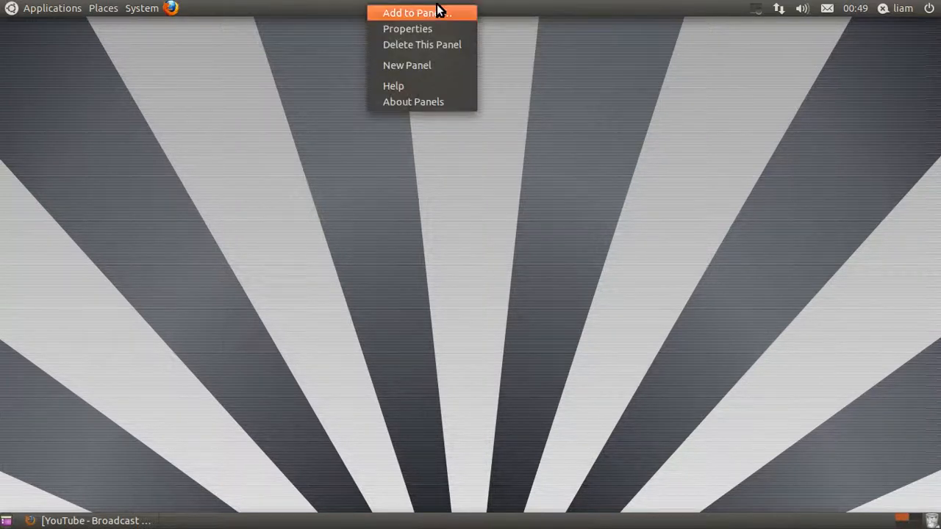
{"action": "left_click", "coordinate": [409, 12]}
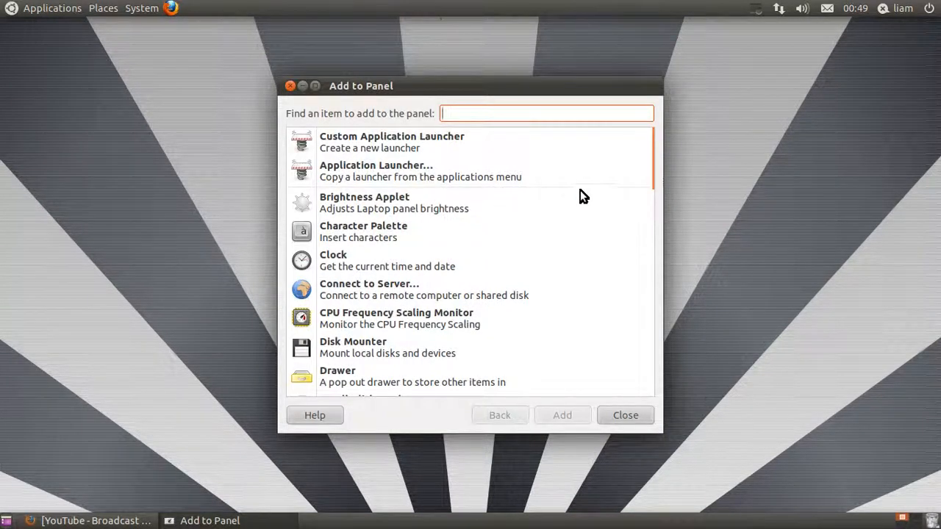
{"action": "mouse_move", "coordinate": [337, 295]}
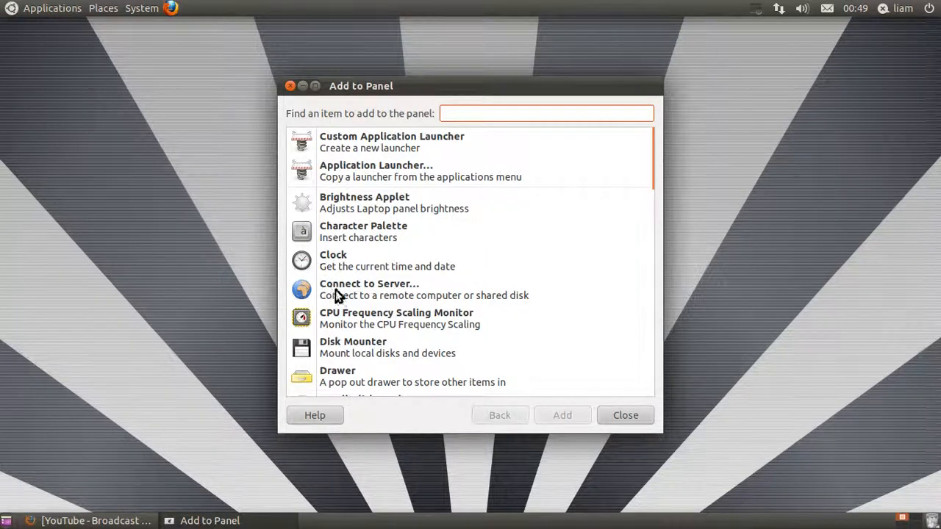
{"action": "scroll", "scroll_direction": "down", "scroll_amount": 3}
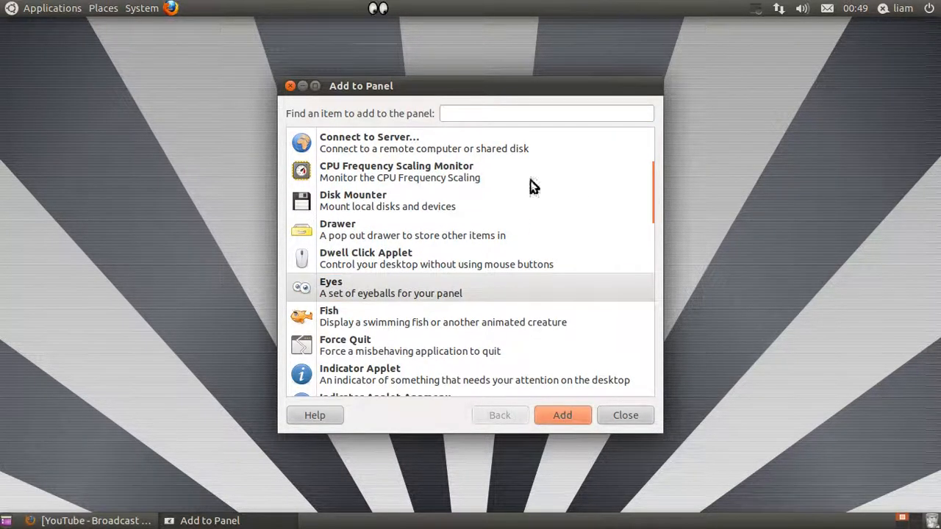
{"action": "scroll", "scroll_direction": "down", "scroll_amount": 3}
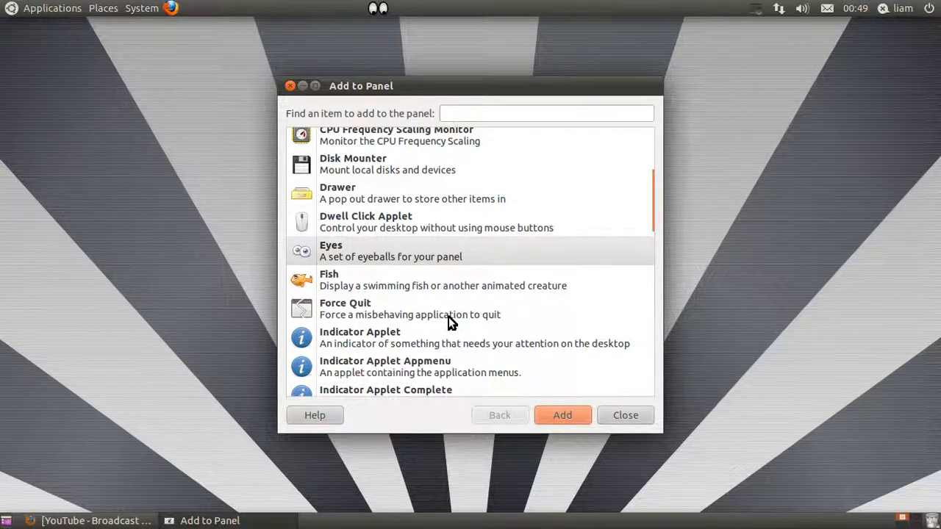
{"action": "scroll", "scroll_direction": "down", "scroll_amount": 3}
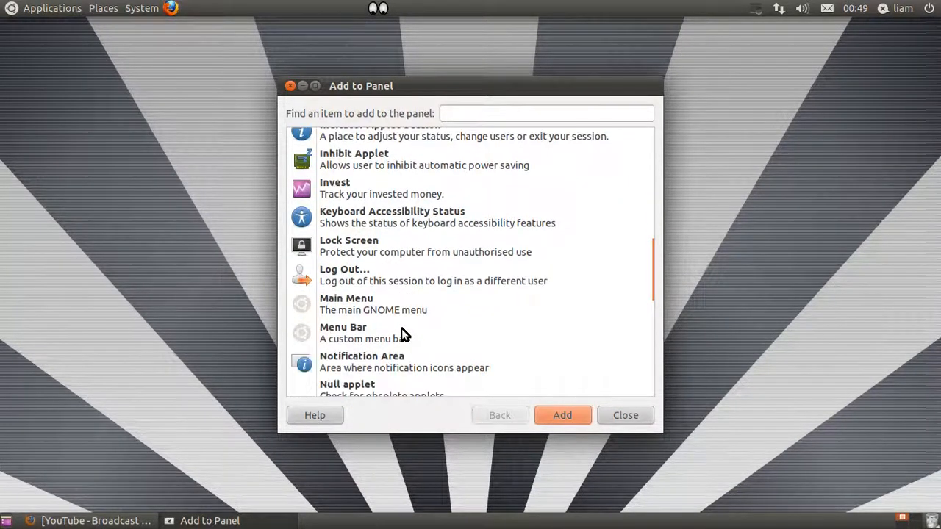
{"action": "scroll", "scroll_direction": "down", "scroll_amount": 3}
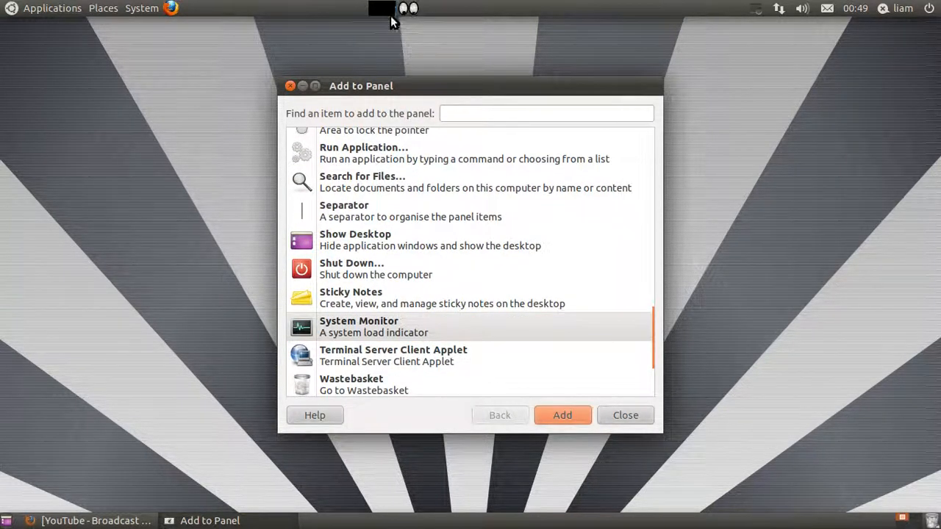
Step: Scroll the Add to Panel list down, then back up toward Force Quit
{"action": "scroll", "scroll_direction": "down", "scroll_amount": 3}
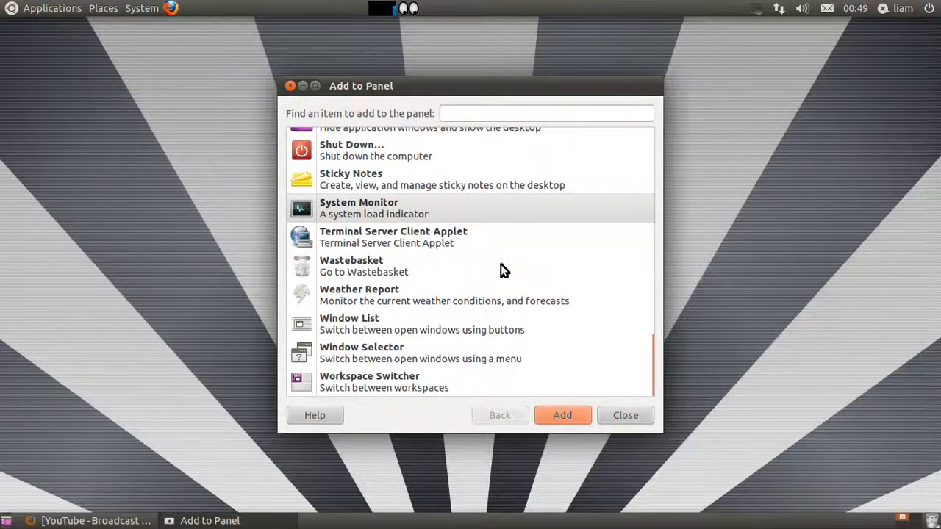
{"action": "scroll", "scroll_direction": "up", "scroll_amount": 3}
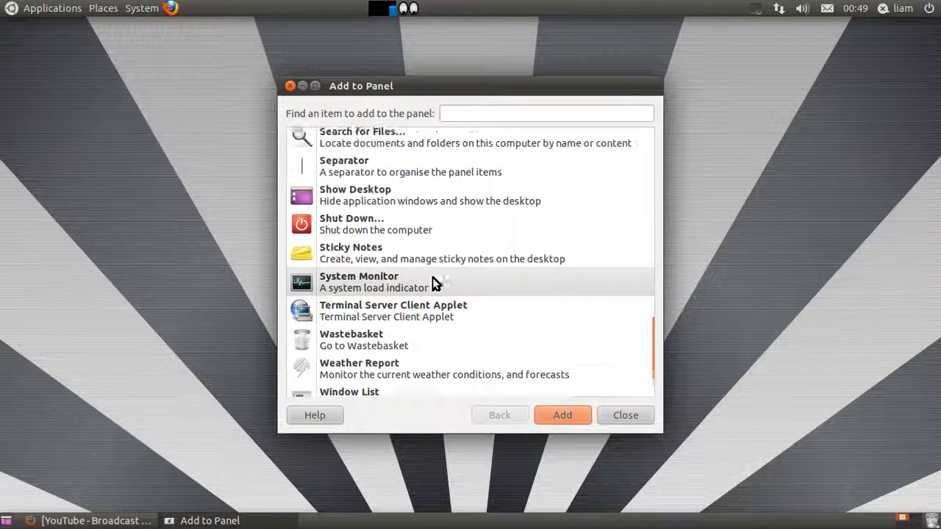
{"action": "scroll", "scroll_direction": "up", "scroll_amount": 3}
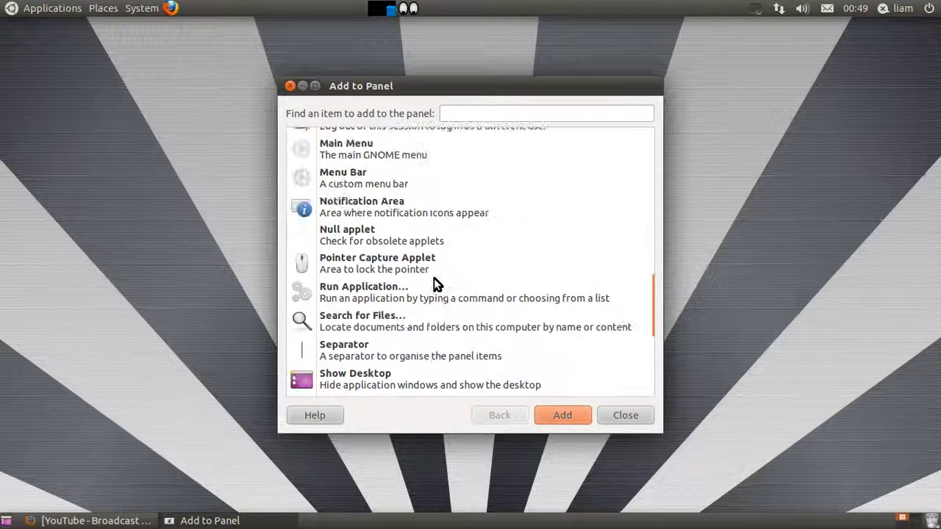
{"action": "scroll", "scroll_direction": "up", "scroll_amount": 3}
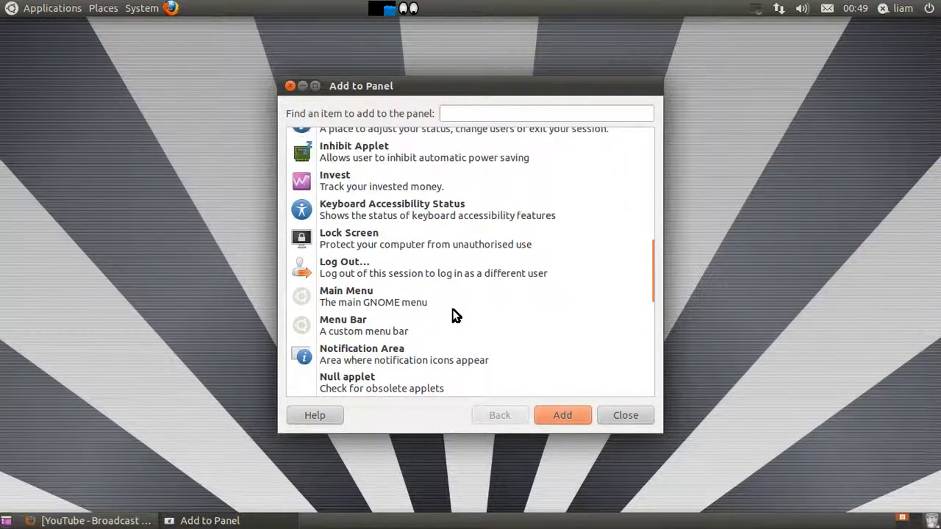
{"action": "scroll", "scroll_direction": "up", "scroll_amount": 3}
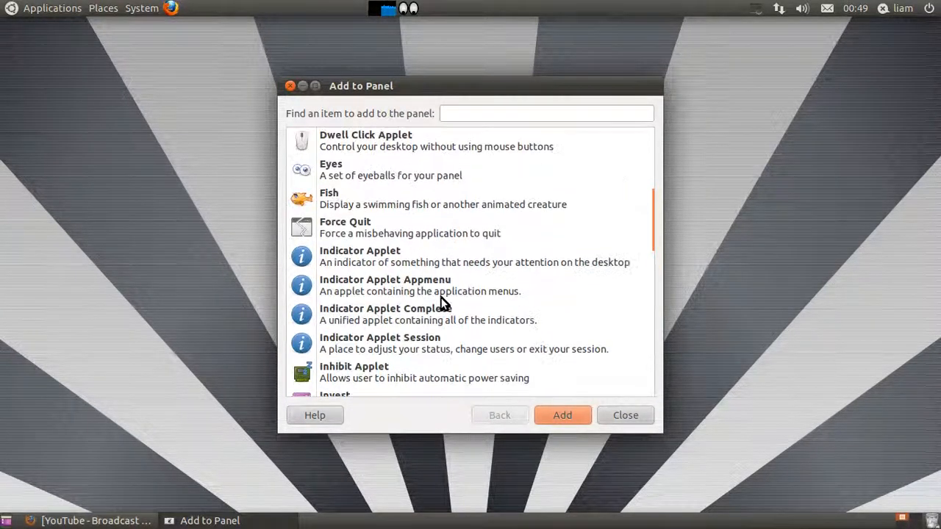
{"action": "scroll", "scroll_direction": "up", "scroll_amount": 3}
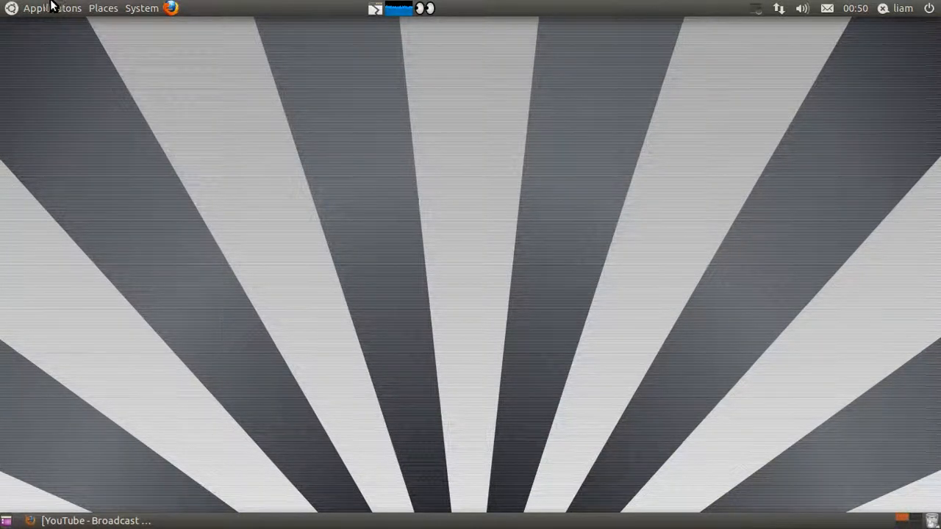
Step: Launch LibreOffice Draw from Applications, then kill its window with the Force Quit applet
{"action": "left_click", "coordinate": [51, 8]}
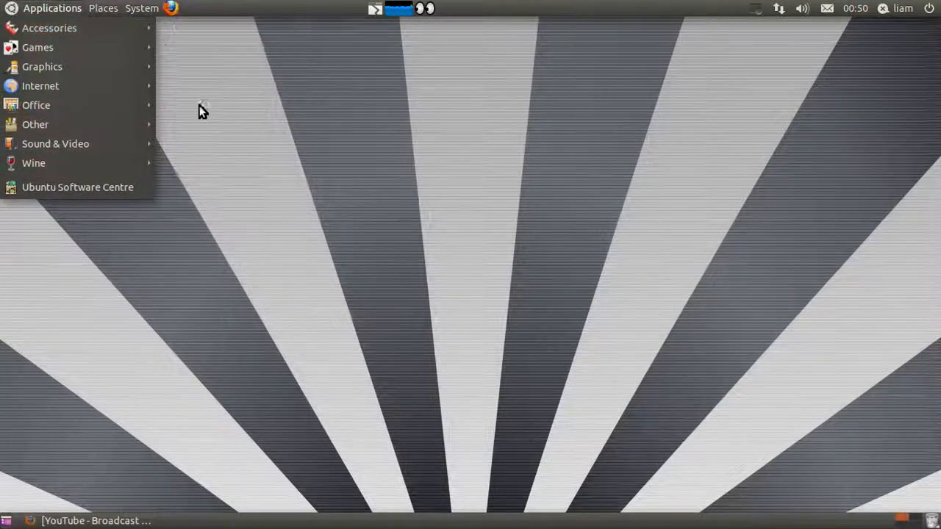
{"action": "mouse_move", "coordinate": [42, 66]}
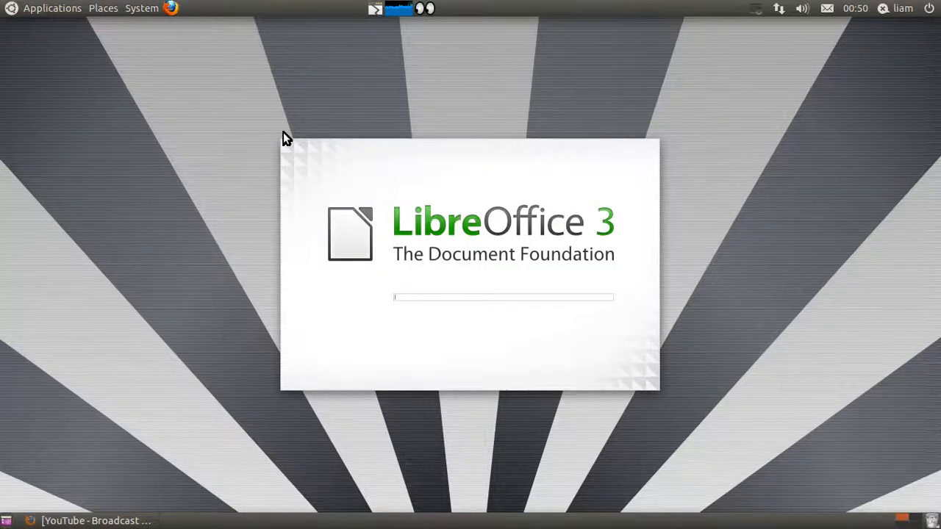
{"action": "mouse_move", "coordinate": [704, 216]}
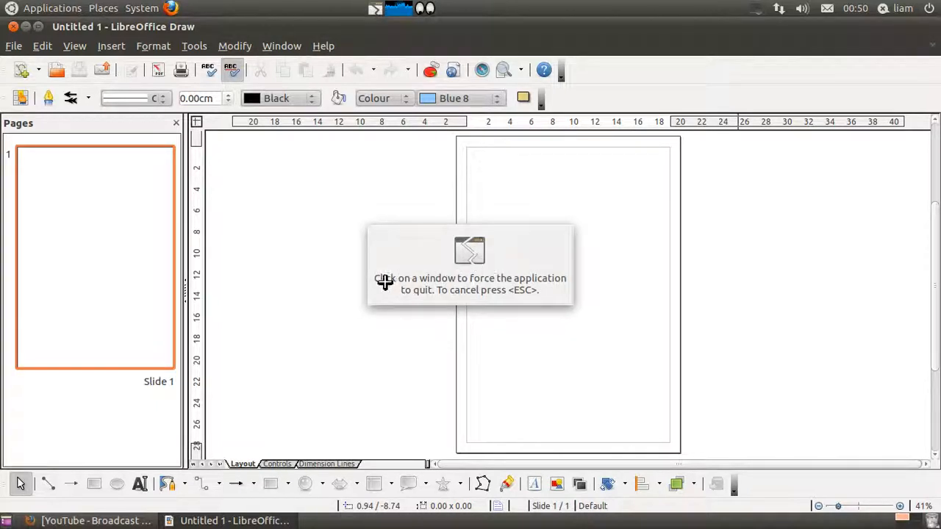
{"action": "mouse_move", "coordinate": [464, 272]}
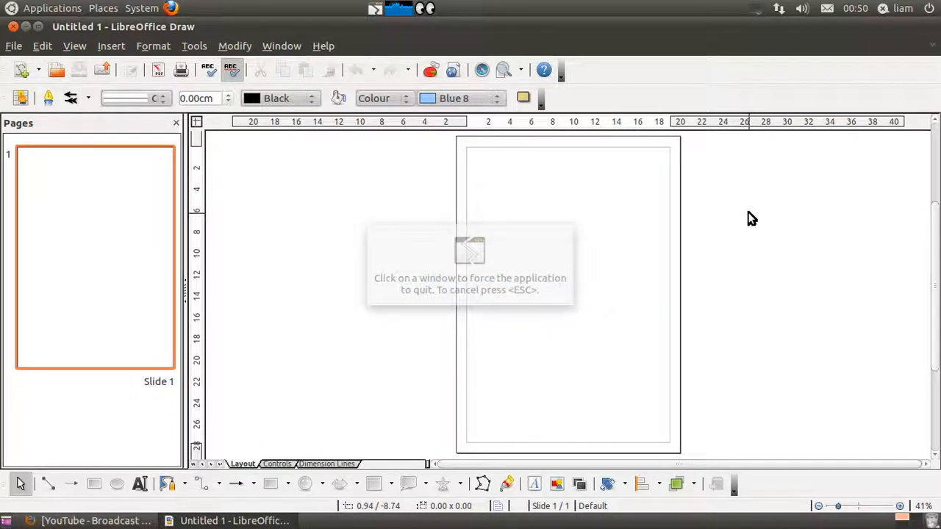
{"action": "left_click", "coordinate": [566, 294]}
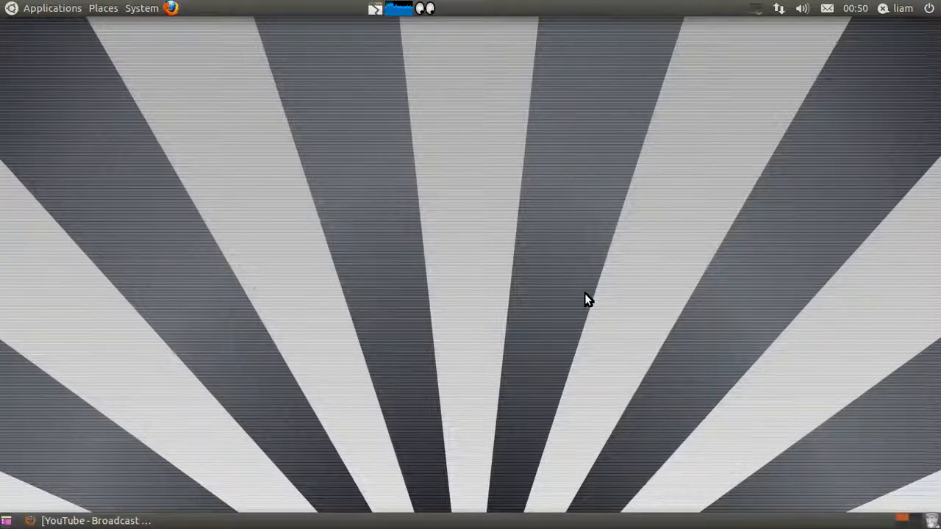
{"action": "mouse_move", "coordinate": [151, 26]}
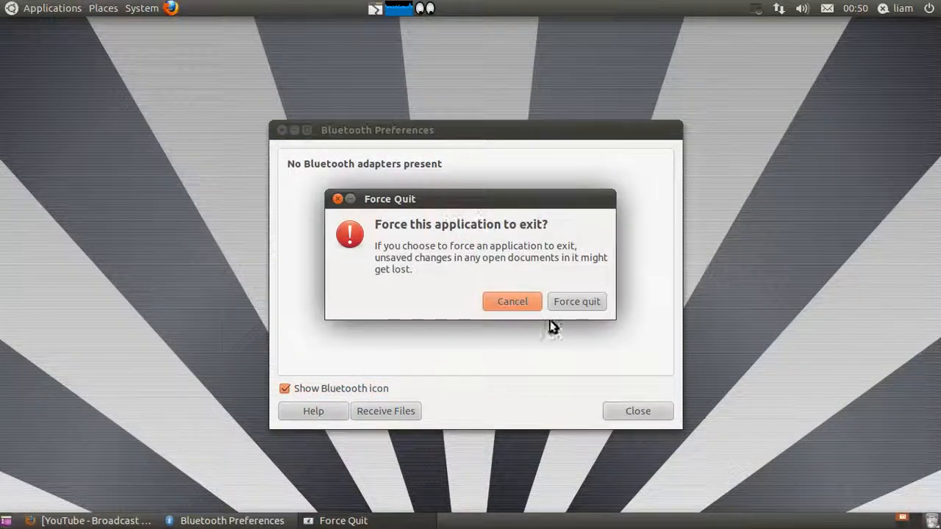
Step: Confirm Force quit in the data-loss warning to kill Bluetooth Preferences
{"action": "left_click", "coordinate": [576, 302]}
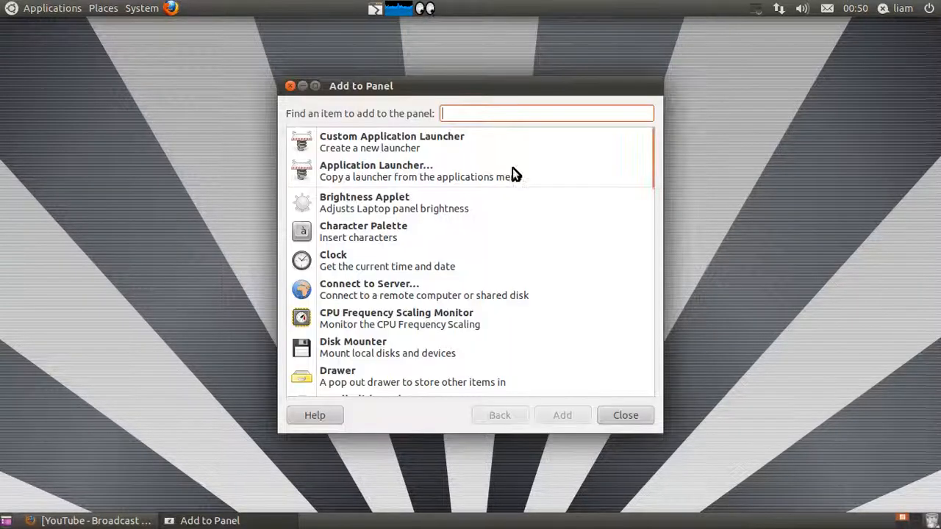
Step: Add the Weather Report applet, showing 0°F, and close the panel item list
{"action": "scroll", "scroll_direction": "down", "scroll_amount": 3}
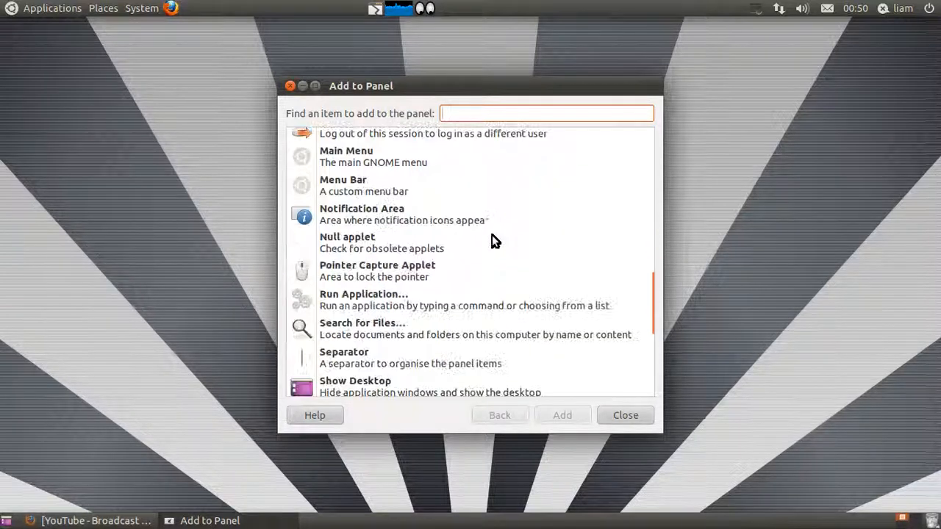
{"action": "scroll", "scroll_direction": "down", "scroll_amount": 3}
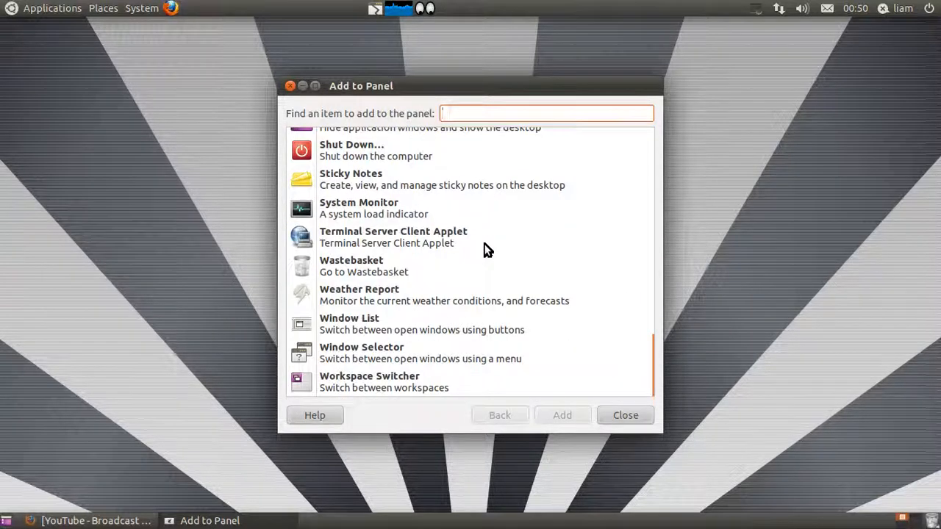
{"action": "mouse_move", "coordinate": [401, 358]}
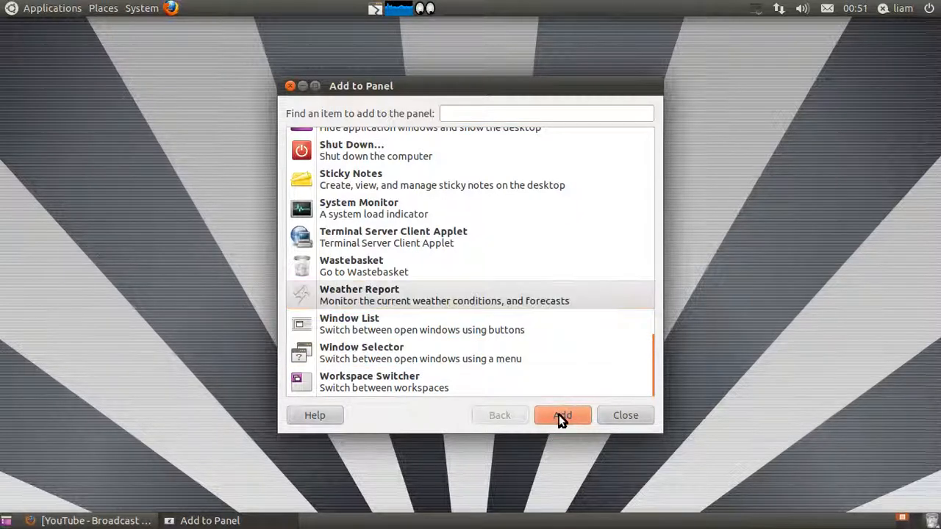
{"action": "left_click", "coordinate": [563, 415]}
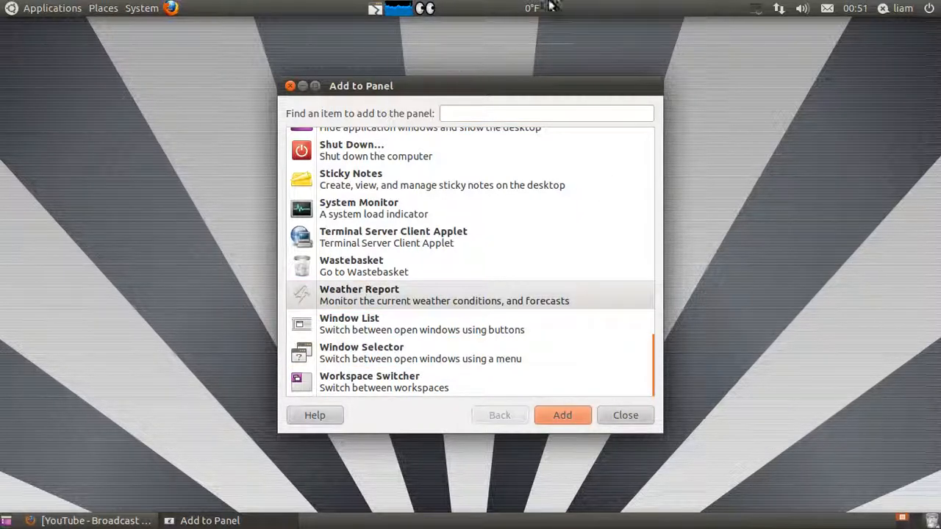
{"action": "scroll", "scroll_direction": "up", "scroll_amount": 3}
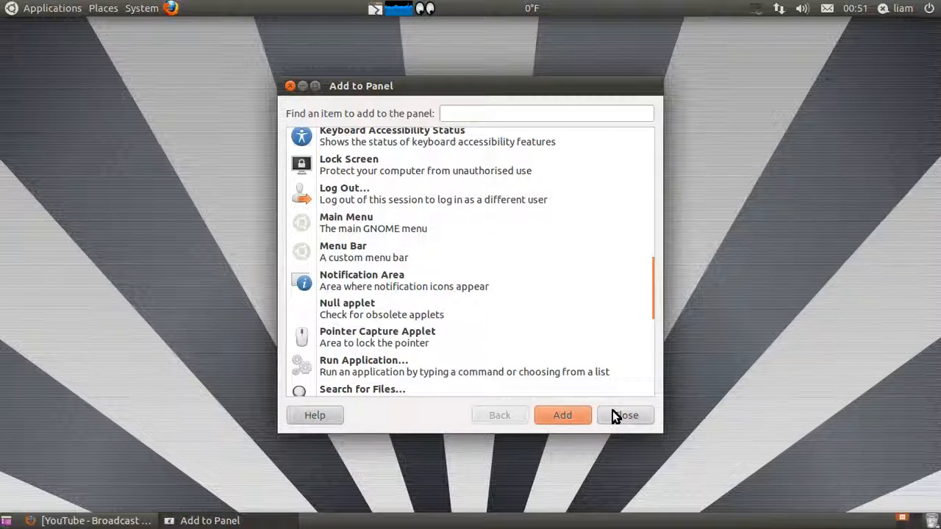
{"action": "left_click", "coordinate": [625, 415]}
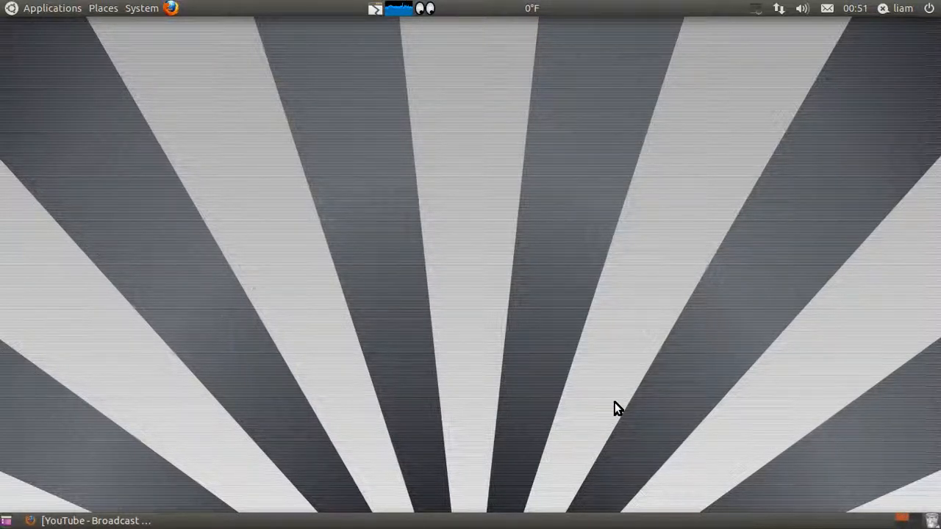
{"action": "mouse_move", "coordinate": [695, 255]}
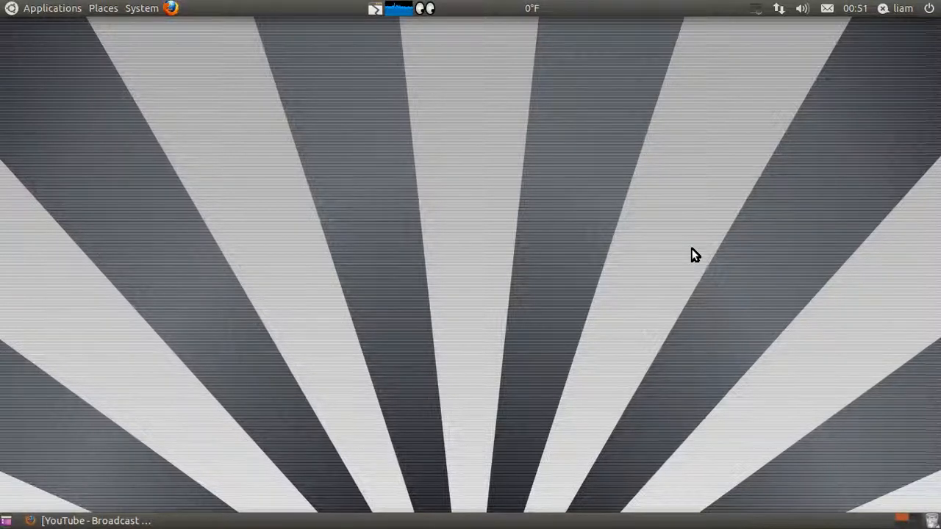
Step: Show the About / Lock To Panel menu for a notification-area applet
{"action": "right_click", "coordinate": [757, 8]}
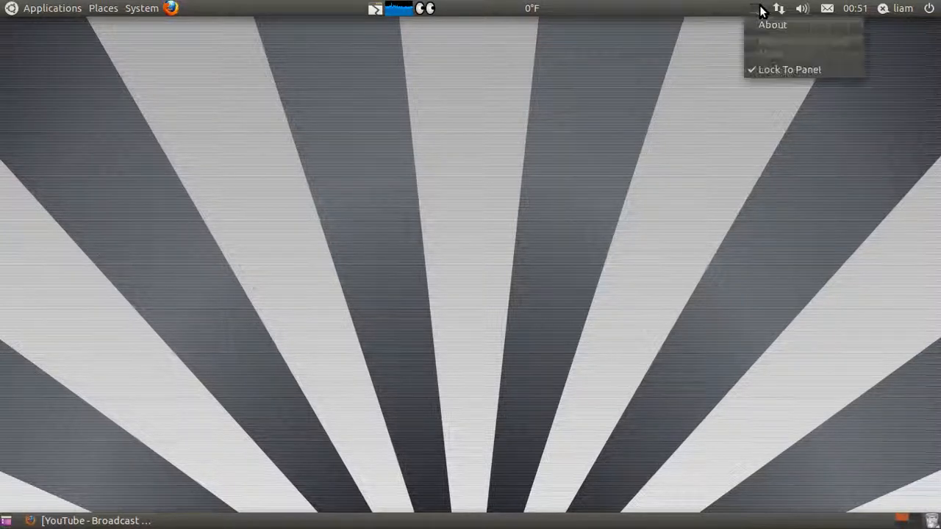